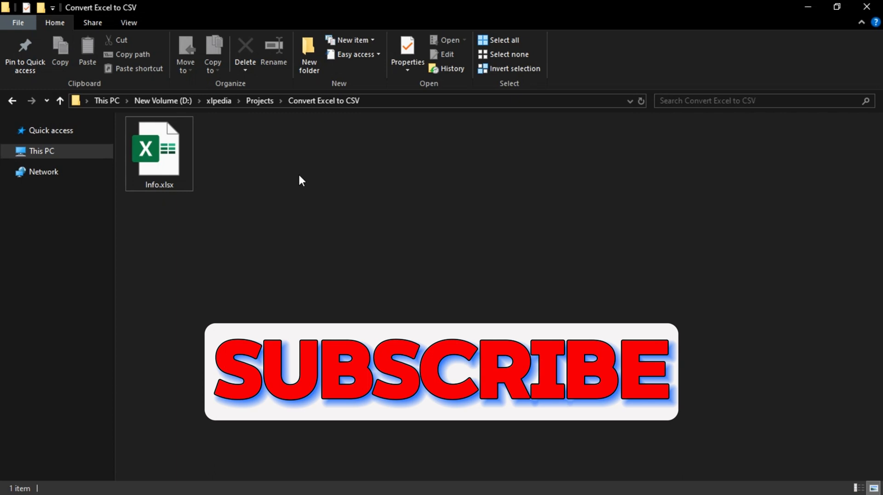
Bring up the context menu for Info.xlsx in the Convert Excel to CSV folder.
right_click(160, 149)
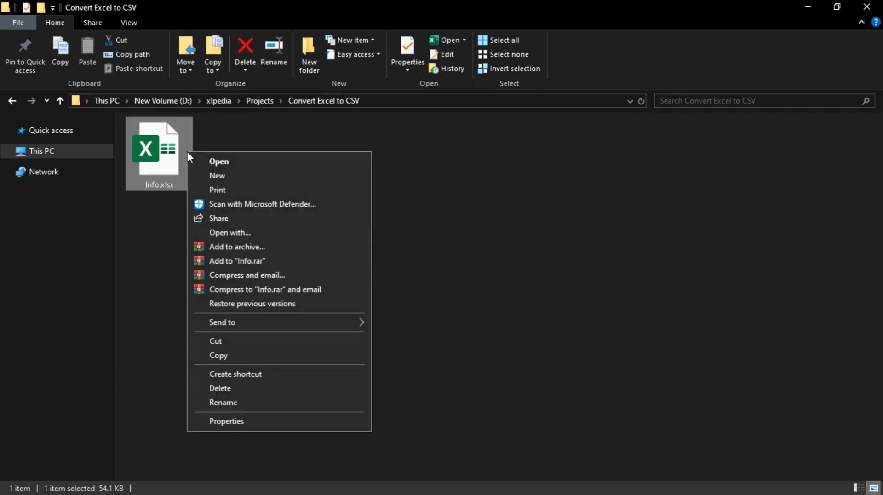
click(219, 162)
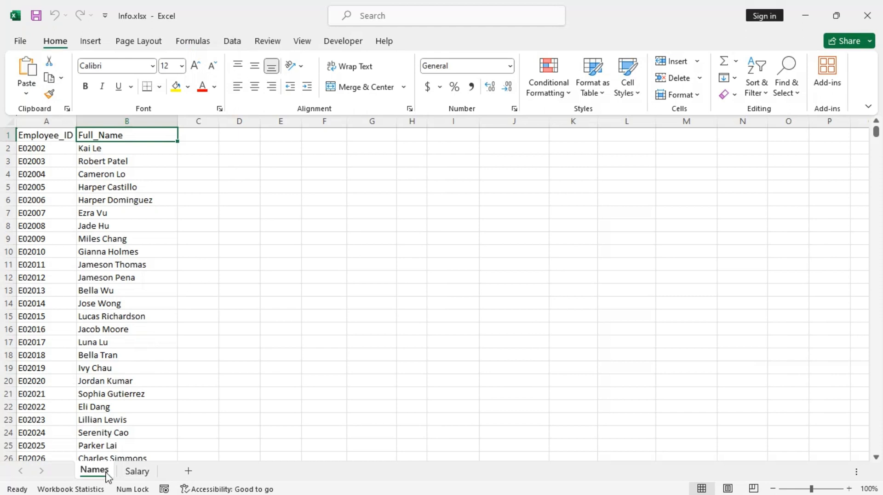
mouse_move(137, 475)
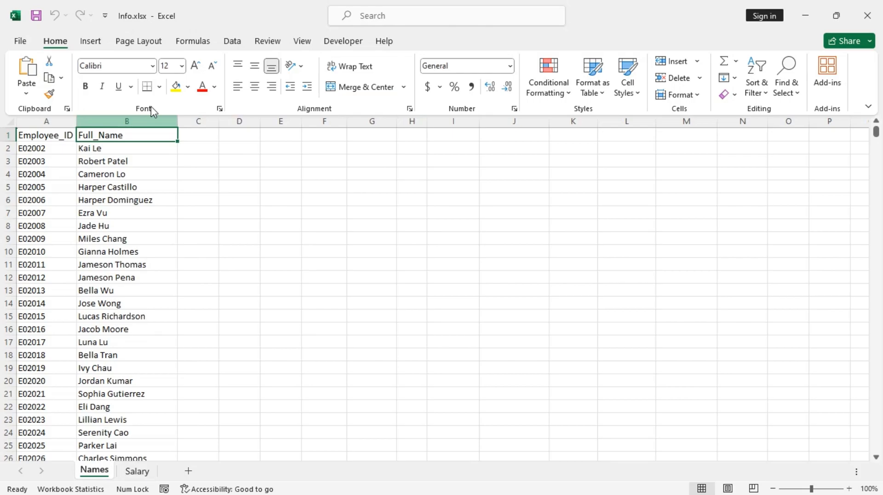
Browse Save As into the Convert Excel to CSV folder, review the file formats, then cancel.
click(20, 40)
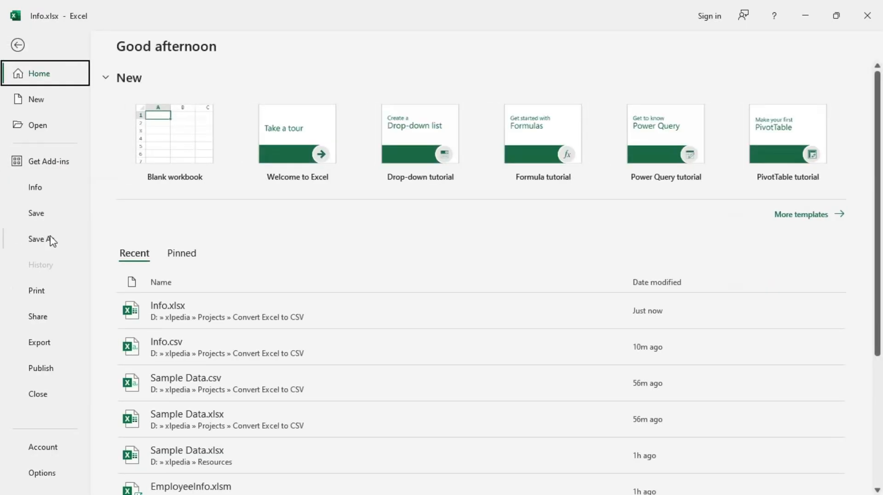
click(41, 239)
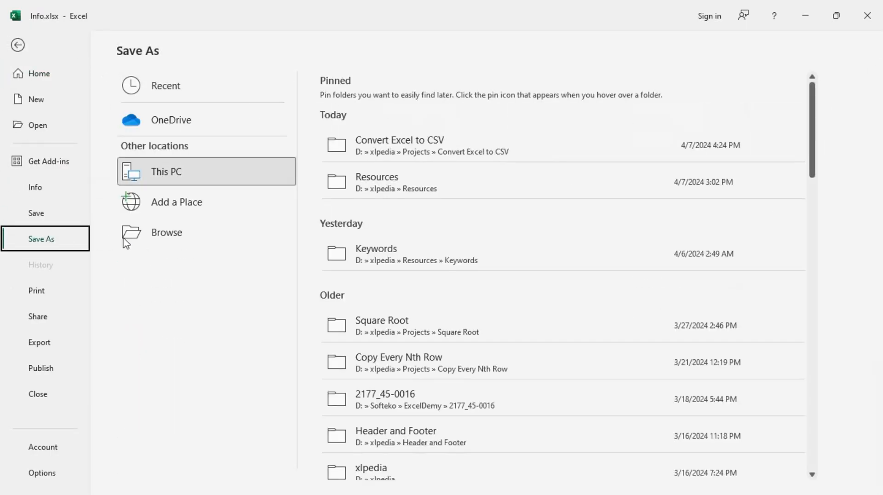
mouse_move(409, 144)
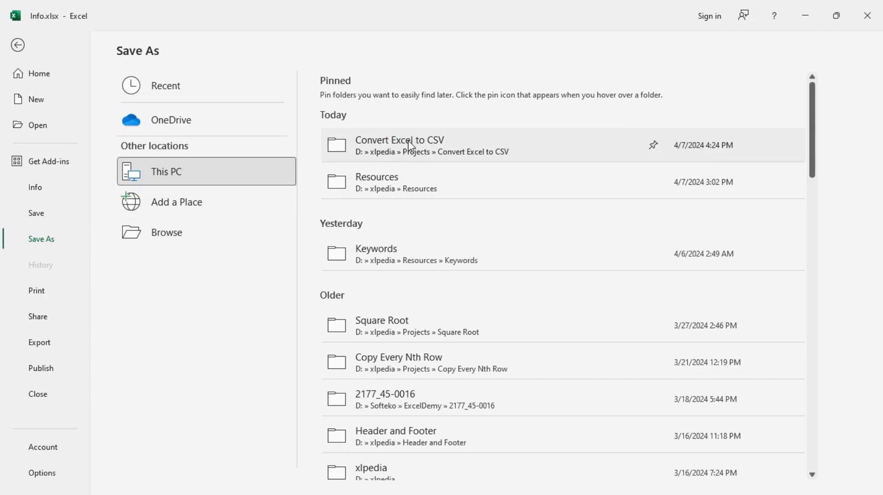
double_click(399, 145)
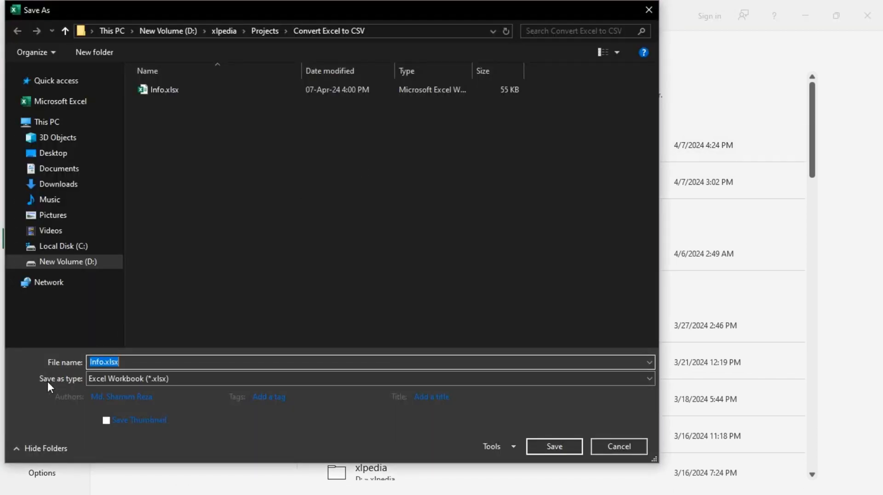
click(648, 378)
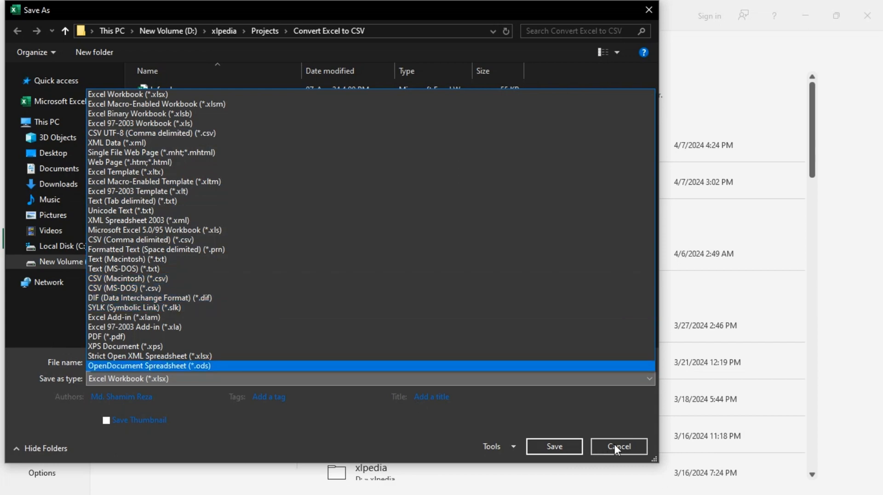
click(618, 446)
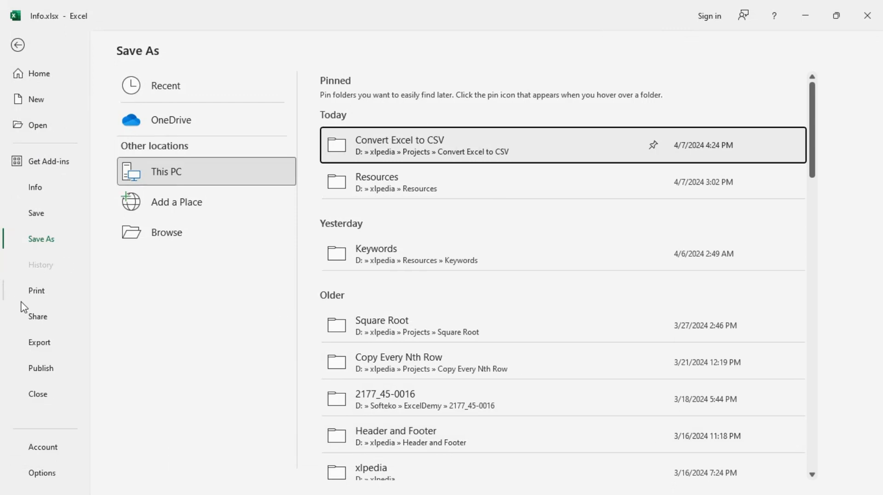
Via Export, choose CSV (Comma delimited) as the type with the name Info.csv, ready to save.
click(38, 342)
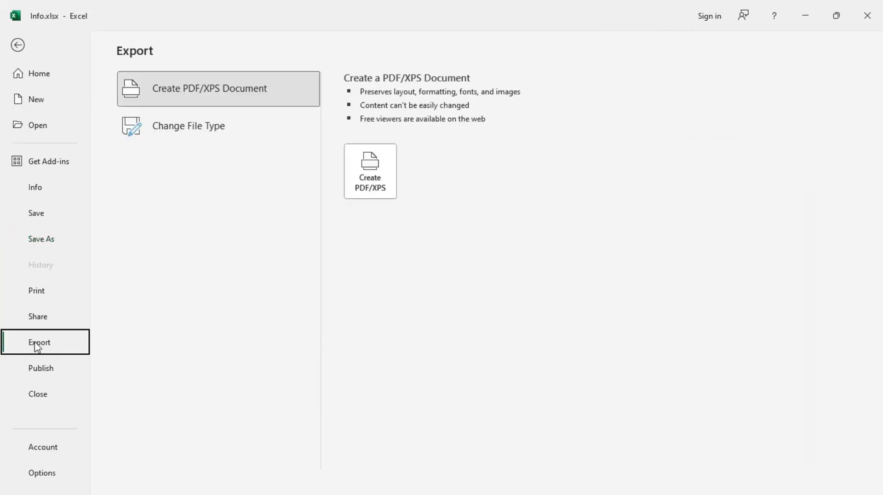
click(189, 126)
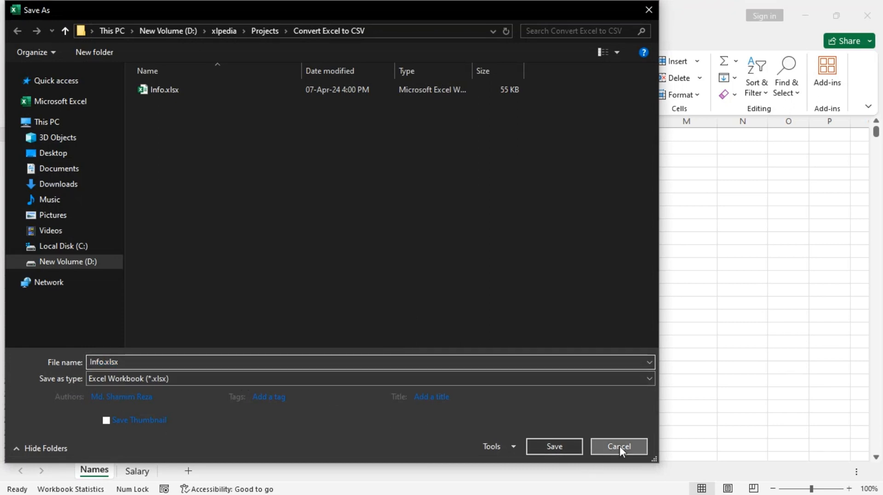
click(618, 446)
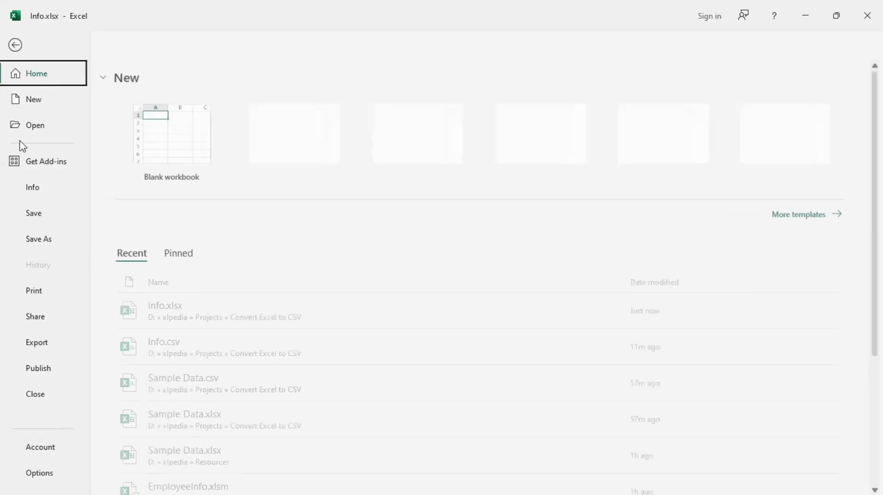
click(37, 343)
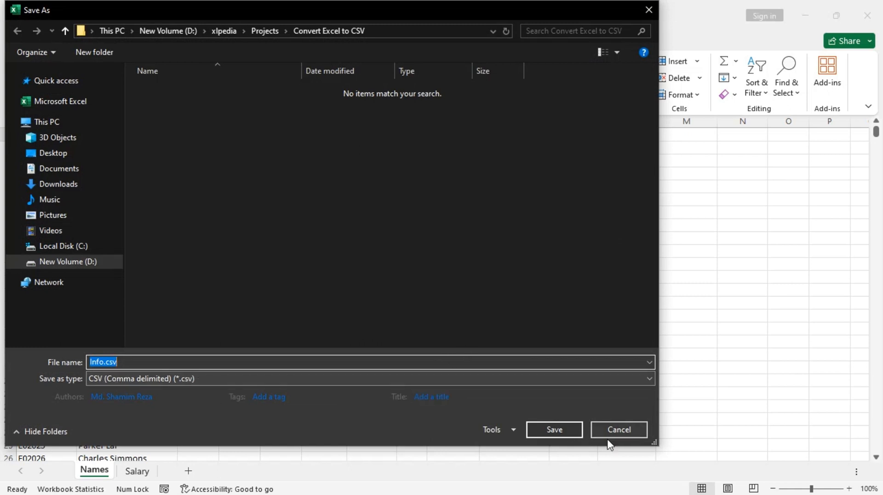
click(554, 429)
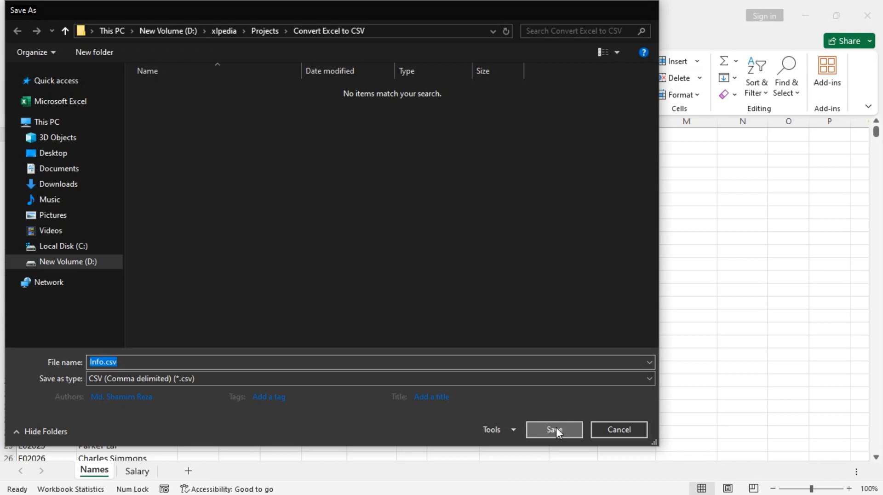
Save Info.csv, accepting the warning so only the active Names sheet is kept.
click(554, 429)
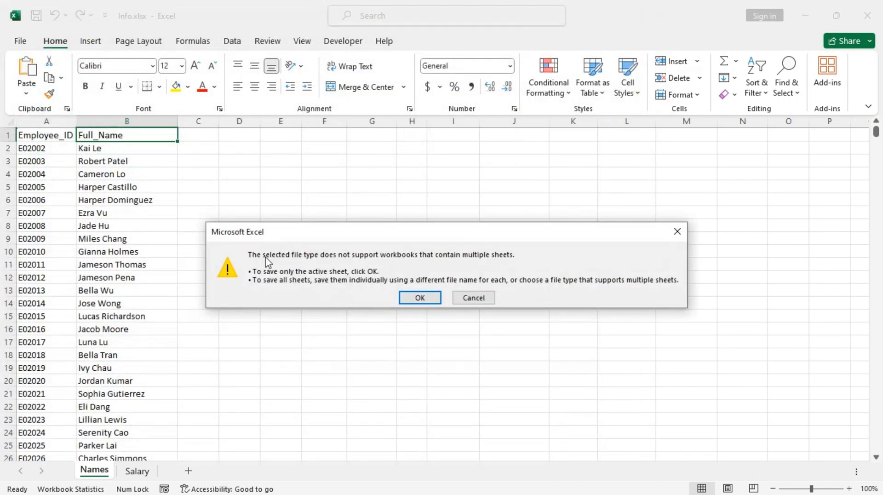
mouse_move(418, 263)
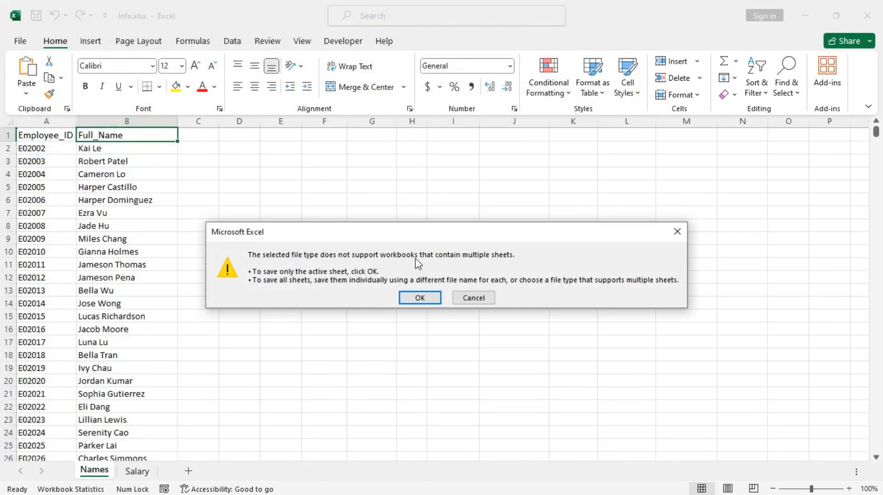
mouse_move(506, 262)
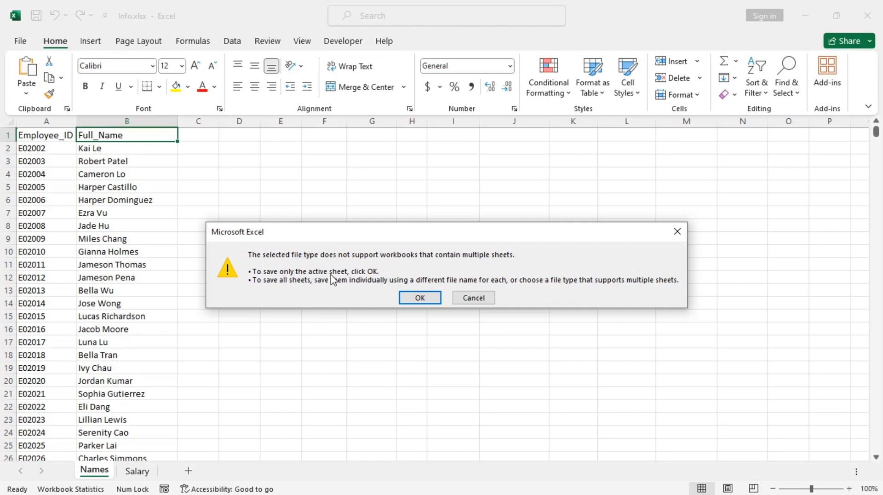
mouse_move(241, 331)
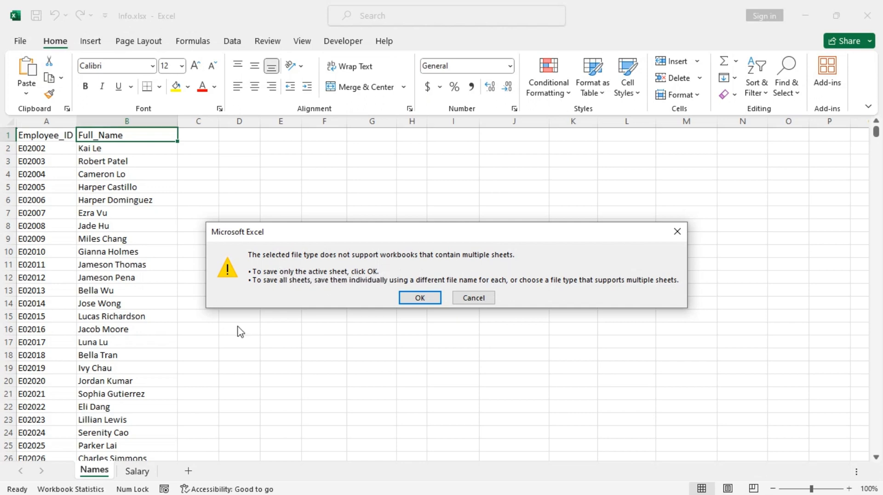
mouse_move(98, 475)
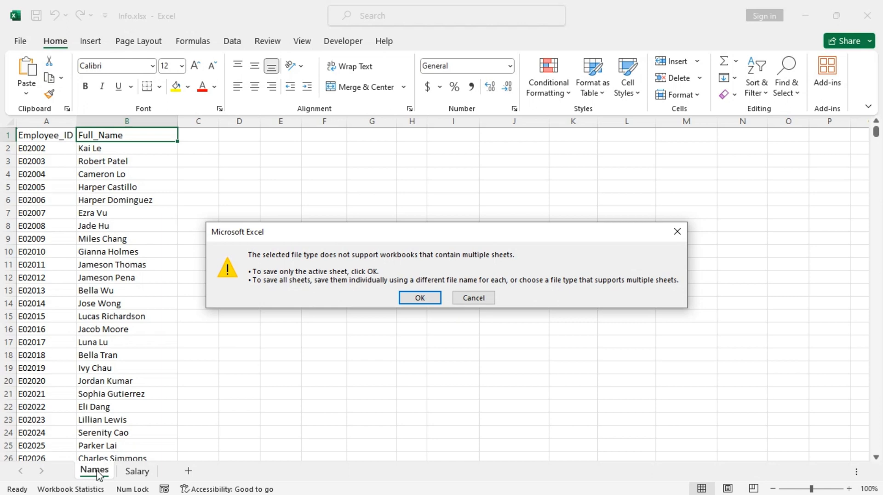
mouse_move(281, 289)
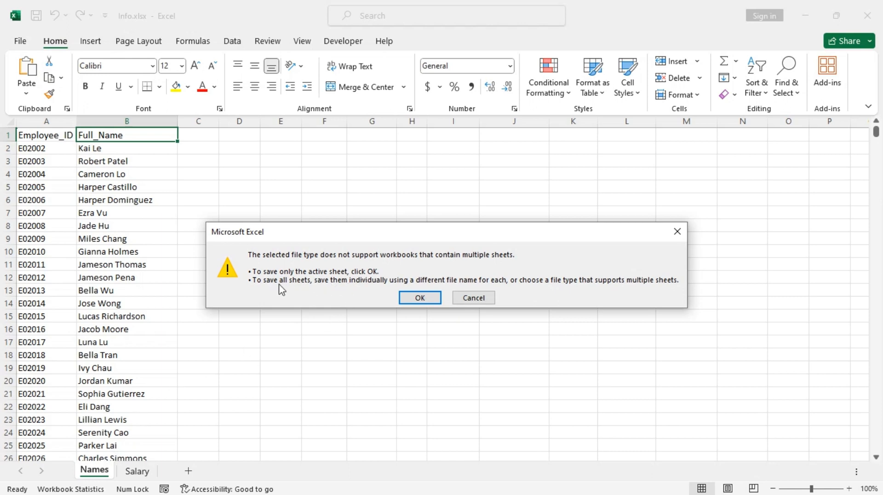
mouse_move(368, 292)
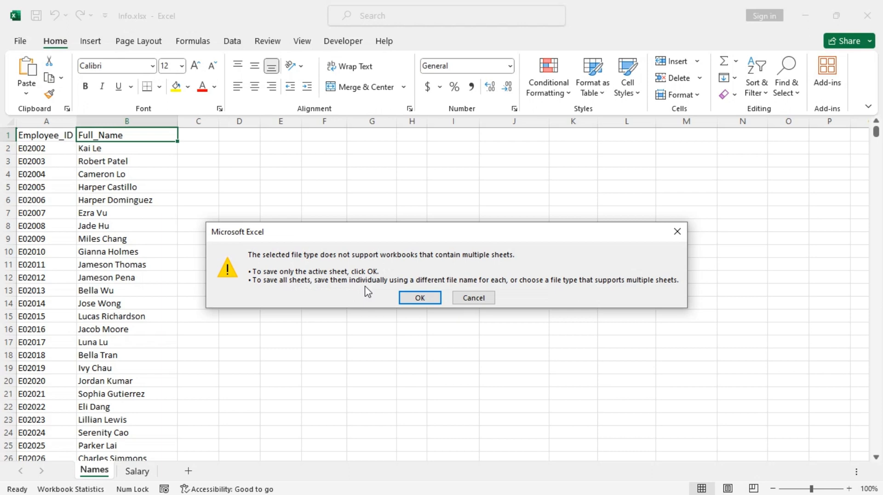
mouse_move(462, 287)
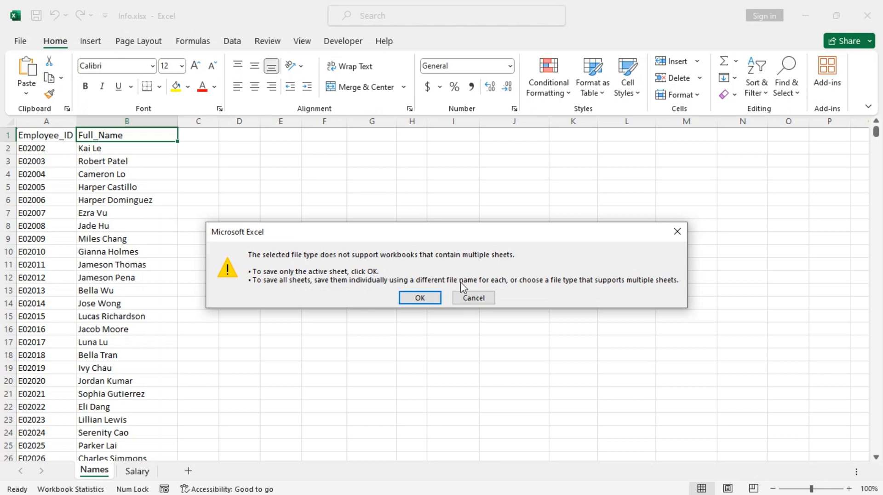
mouse_move(102, 424)
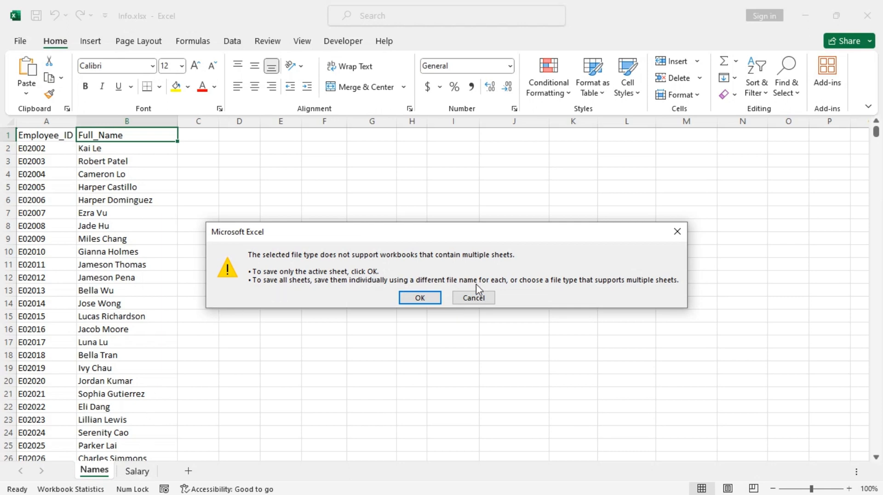
click(420, 297)
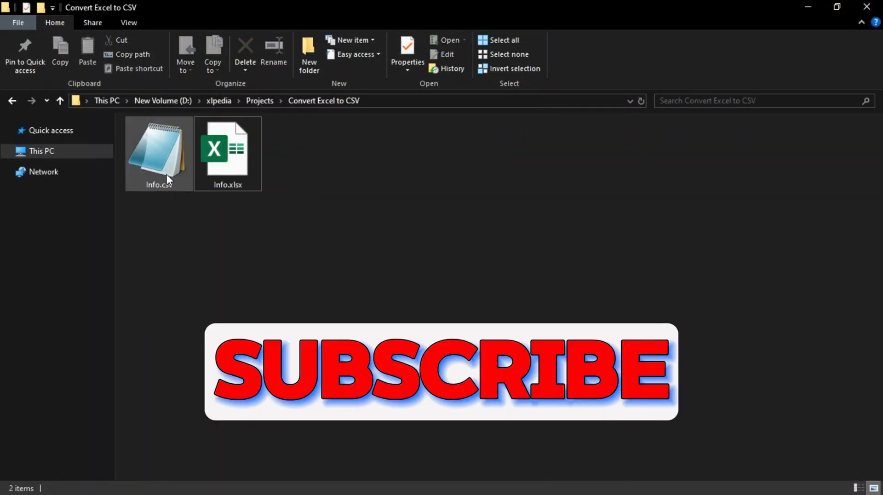
mouse_move(172, 157)
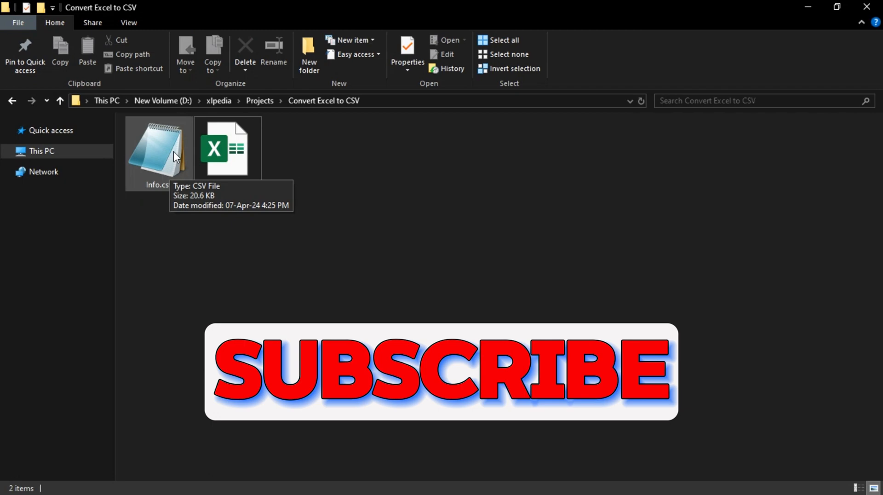
double_click(157, 147)
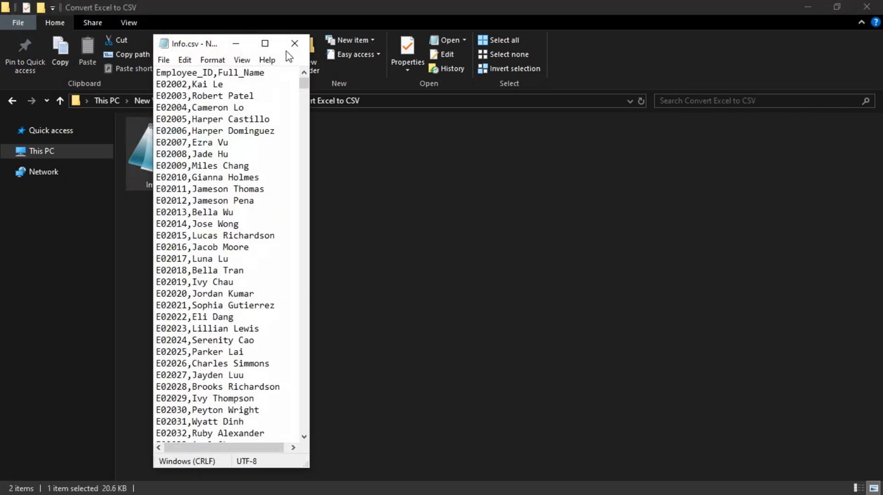
click(264, 44)
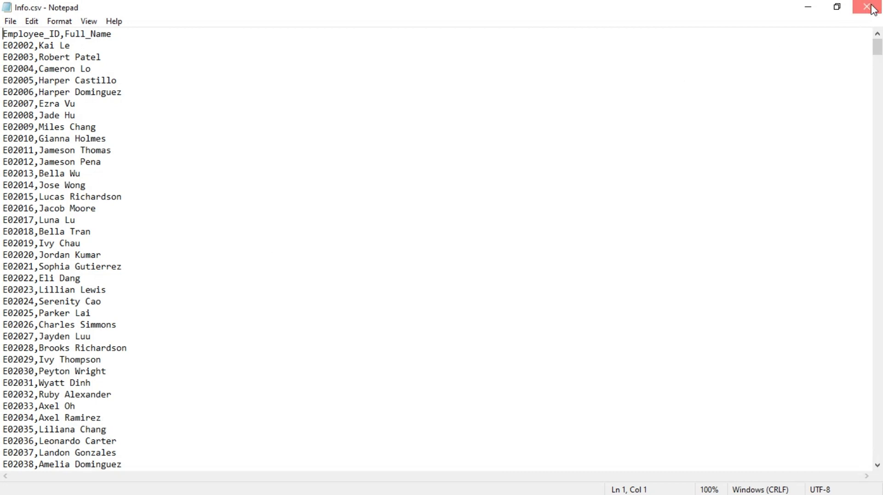
click(866, 6)
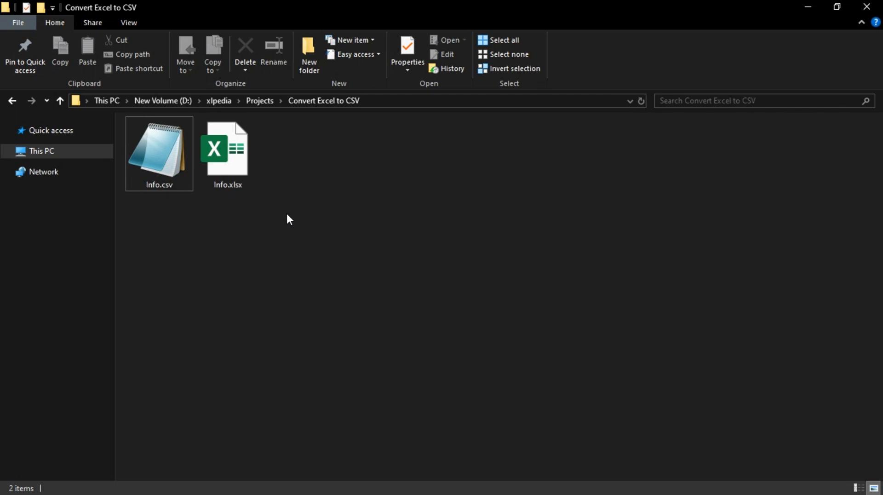
right_click(227, 149)
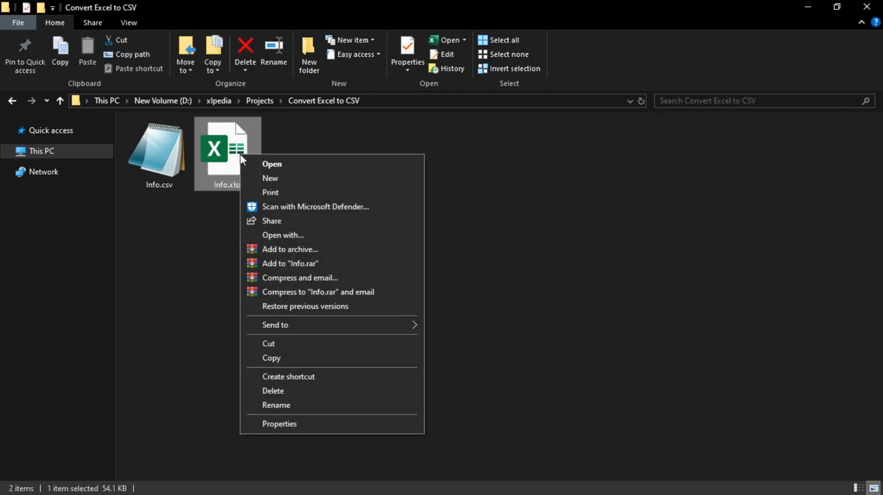
Reopen Info.xlsx from File Explorer so its Names and Salary sheets show in Excel.
click(272, 164)
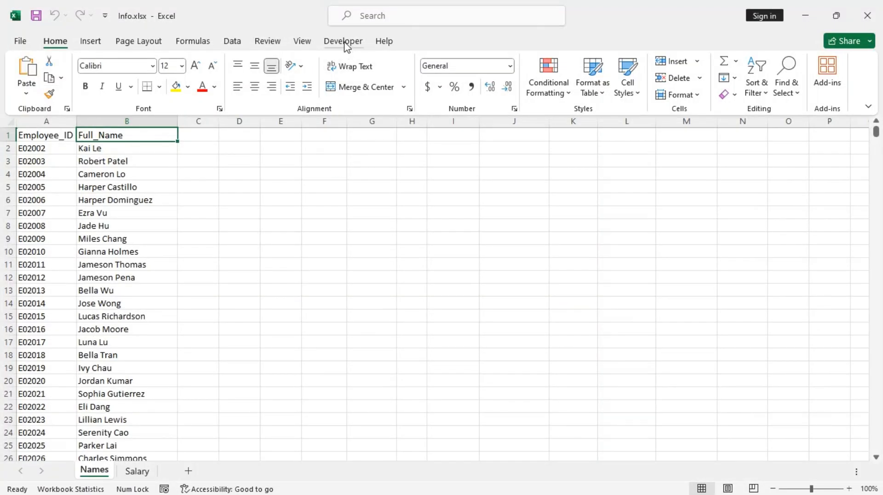
From the Developer tools, view the Names sheet's code and insert a new Module1 in the VBA editor.
click(344, 41)
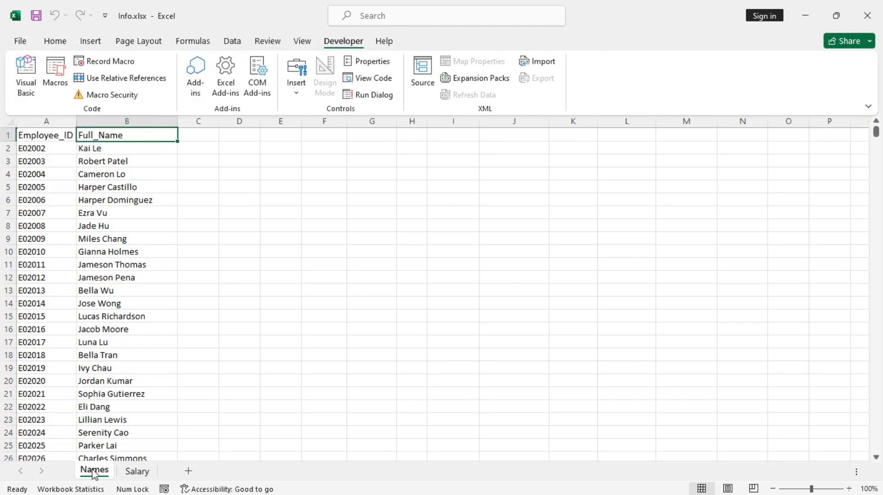
right_click(94, 470)
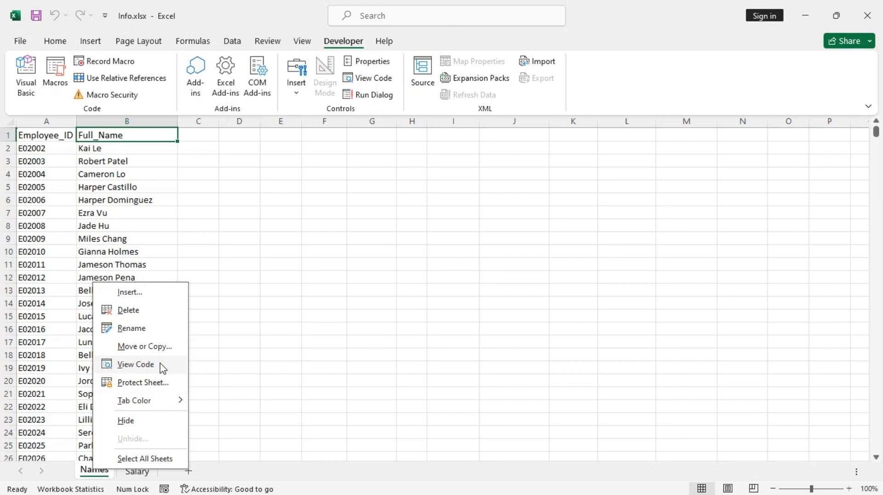
click(135, 363)
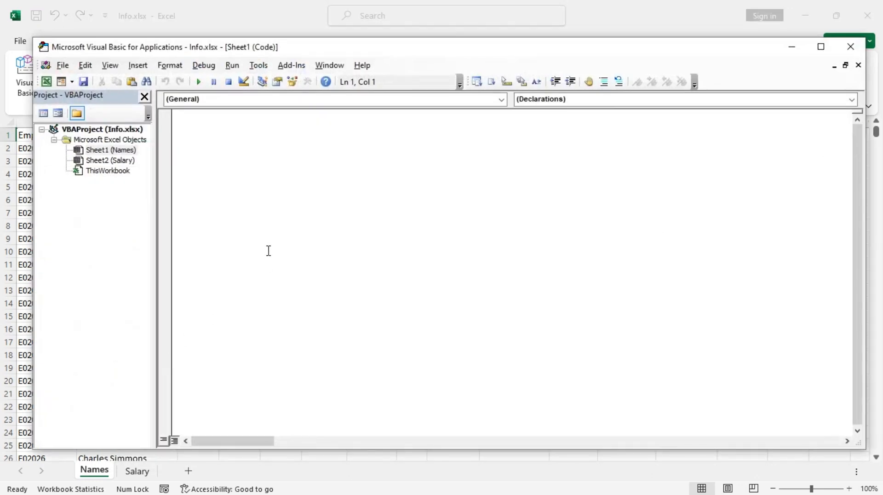
click(137, 64)
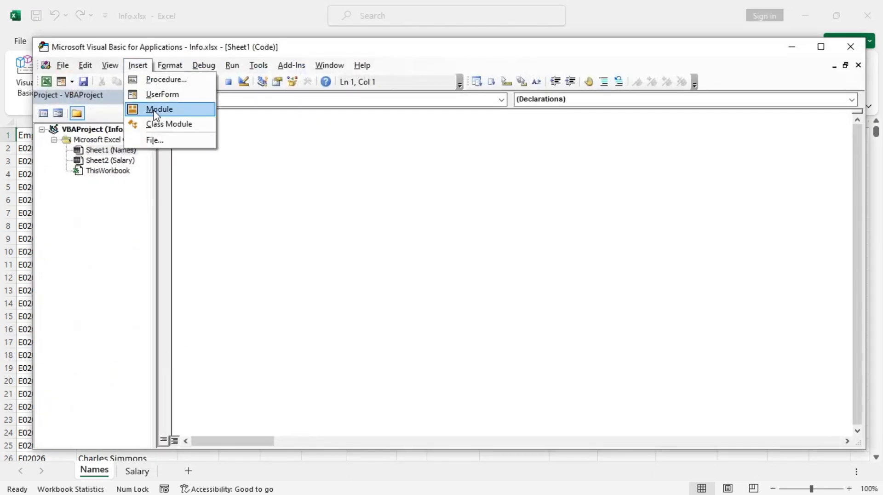
click(159, 108)
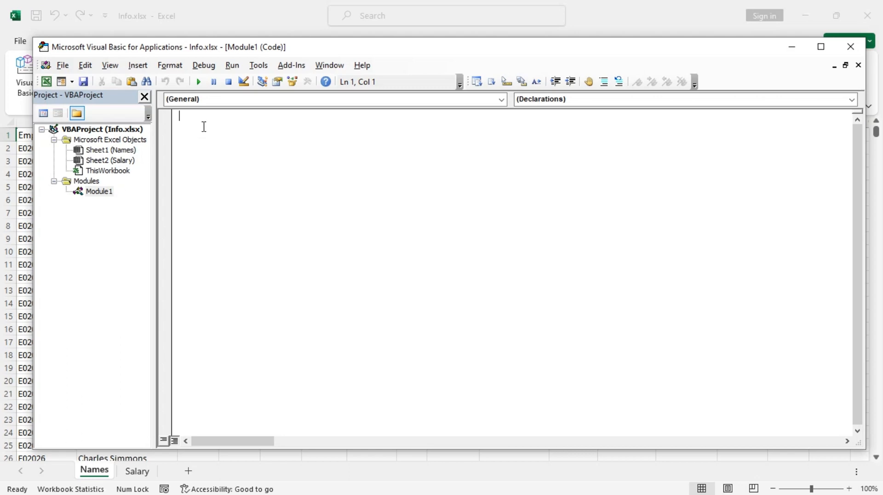
mouse_move(242, 142)
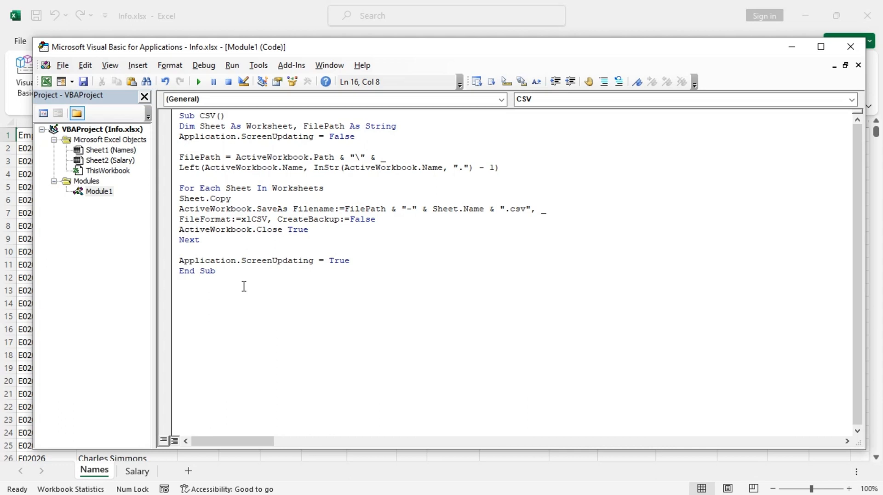
Run the CSV macro in Module1 to export each sheet, then return to the workbook.
click(216, 271)
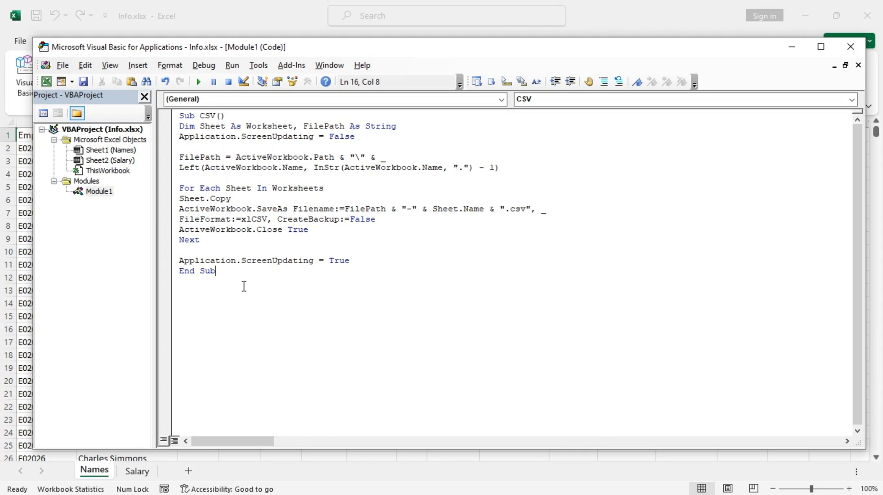
mouse_move(236, 149)
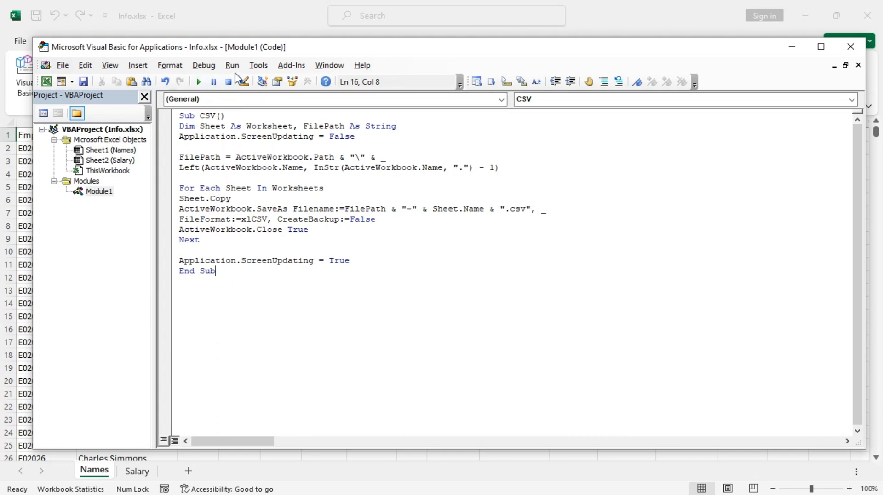
click(231, 65)
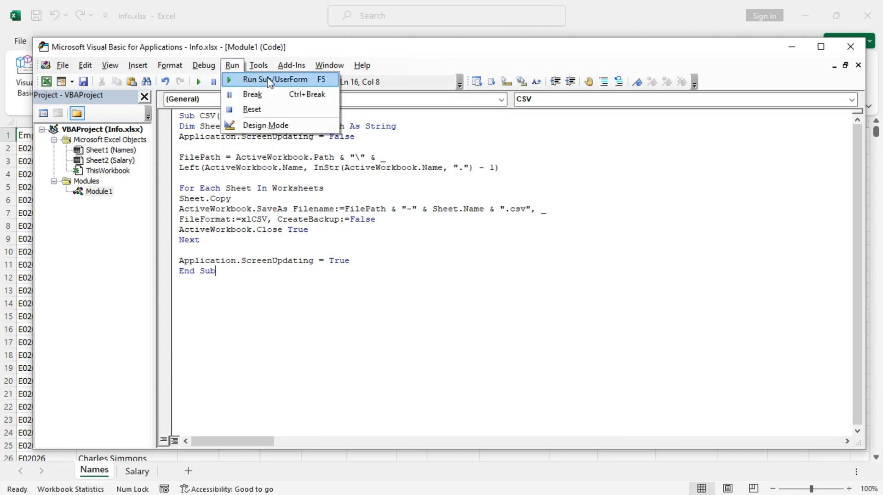
click(269, 80)
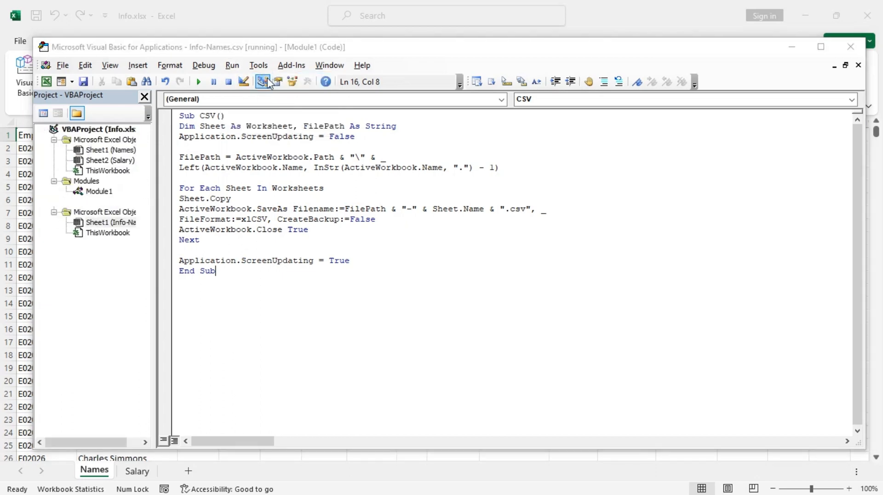
click(262, 81)
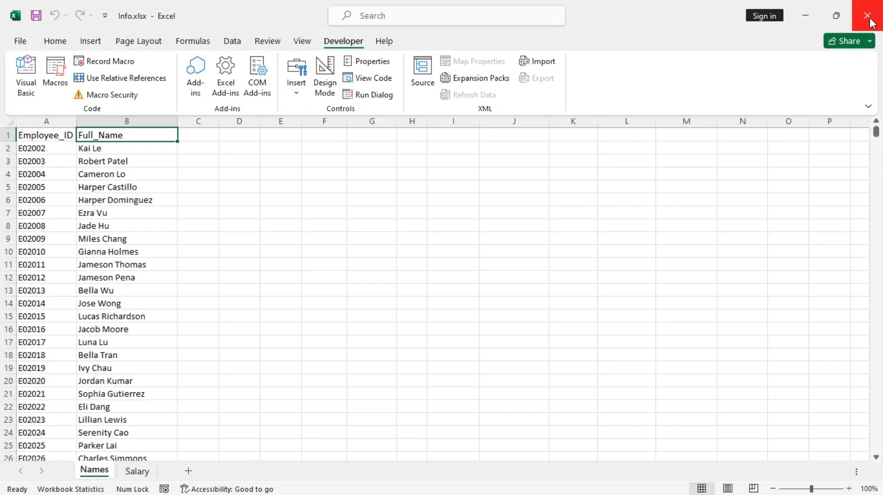
Close Excel, cancelling the save prompt's Save As dialog and choosing Don't Save.
click(868, 16)
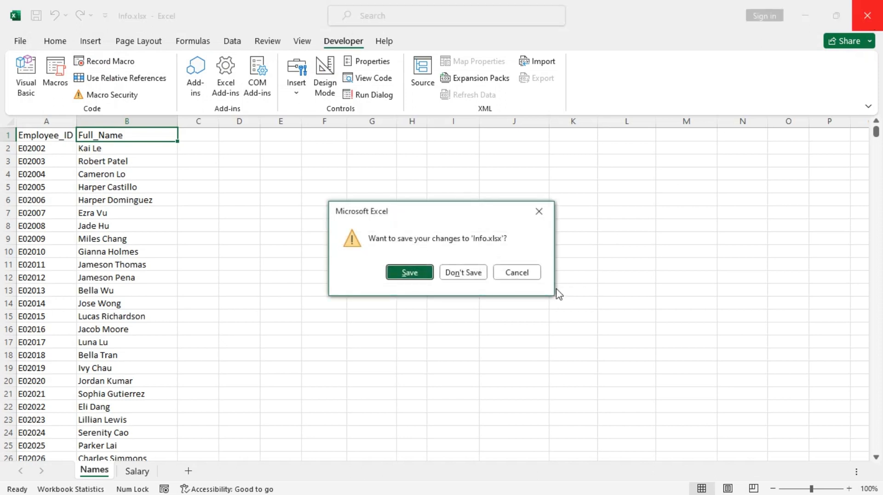
click(409, 272)
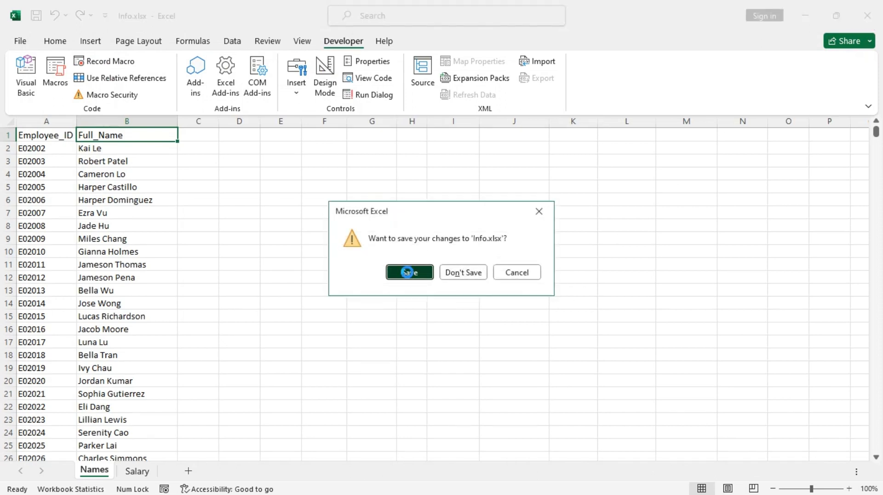
click(408, 272)
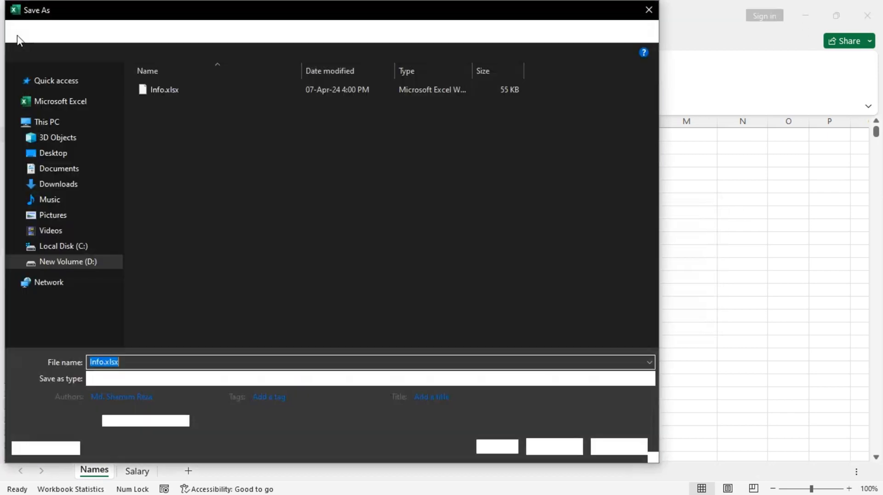
click(369, 378)
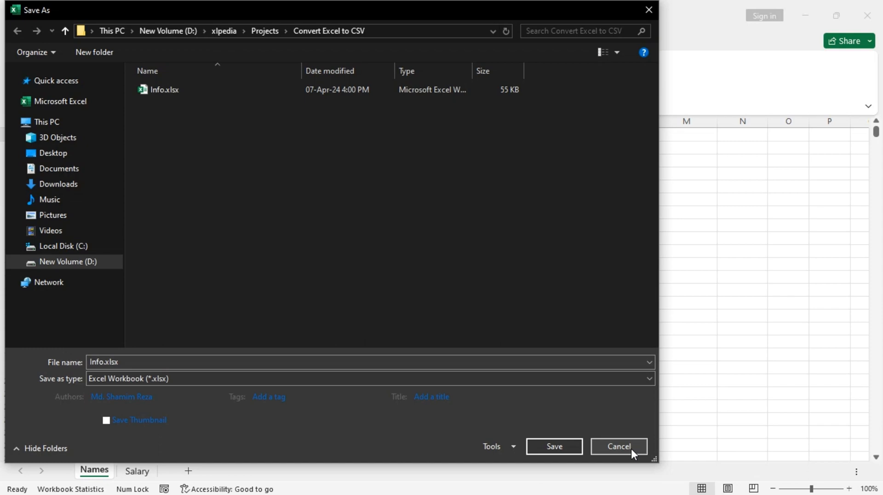
click(618, 446)
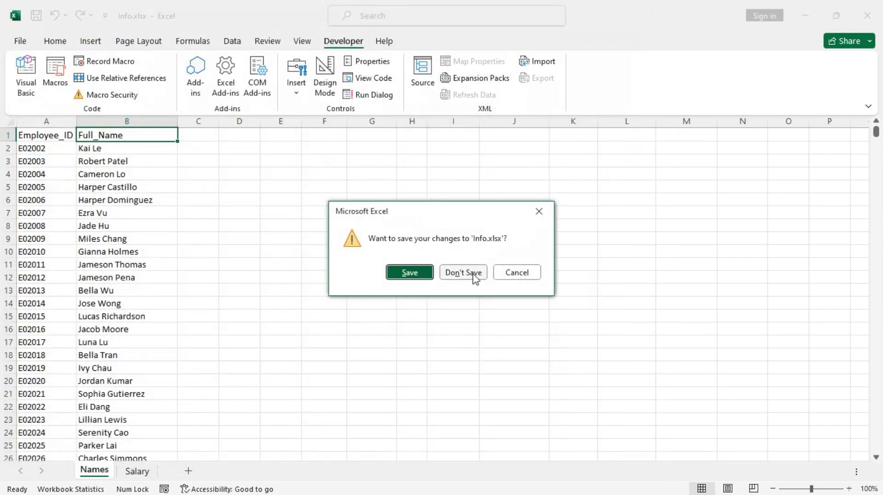
click(462, 272)
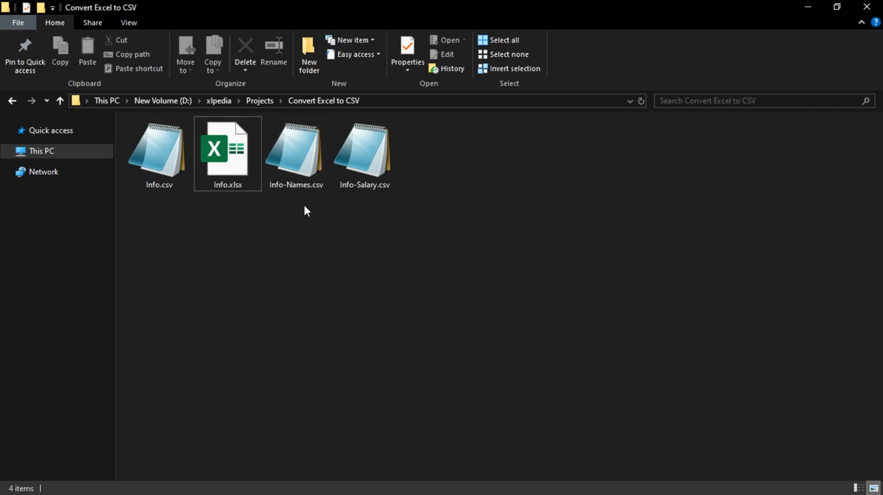
double_click(296, 152)
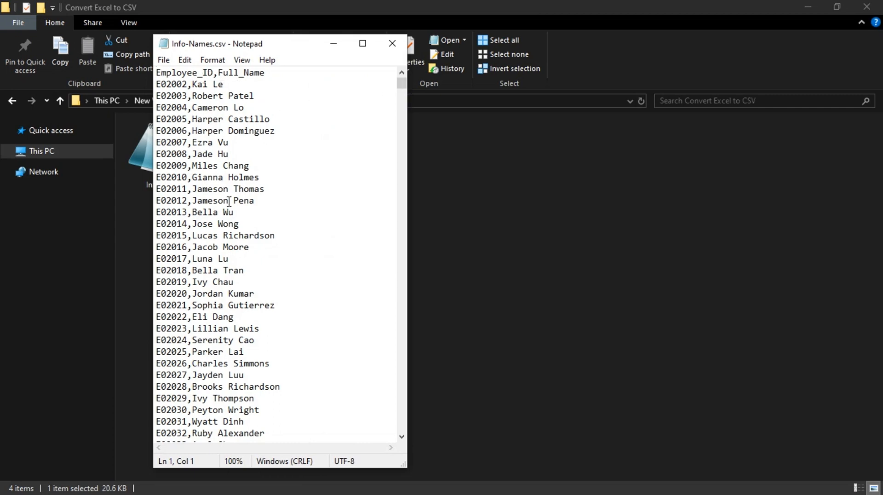
click(392, 43)
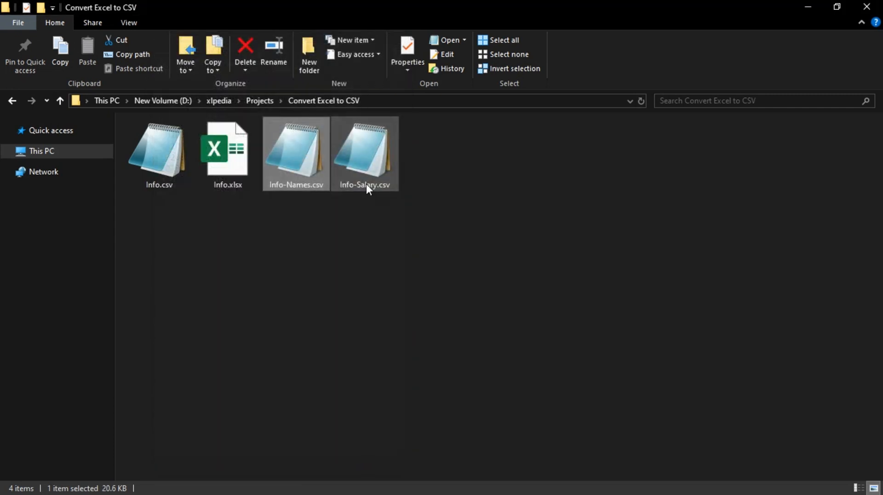
double_click(365, 152)
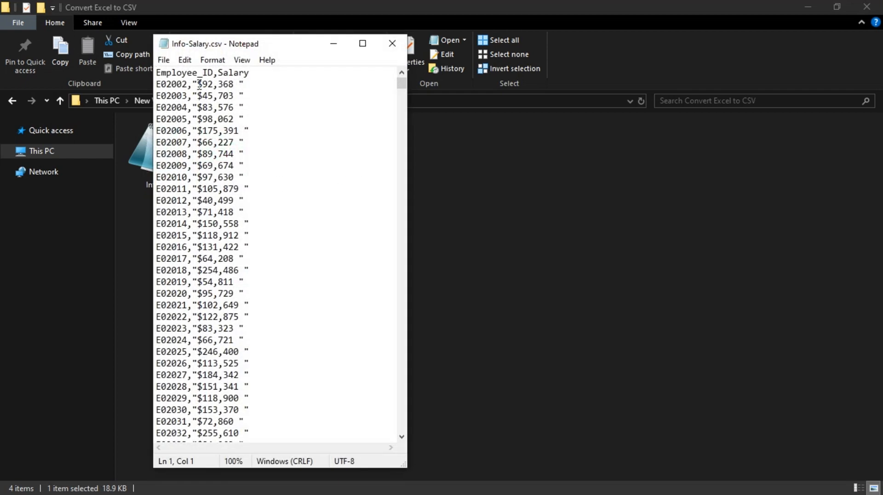
mouse_move(403, 68)
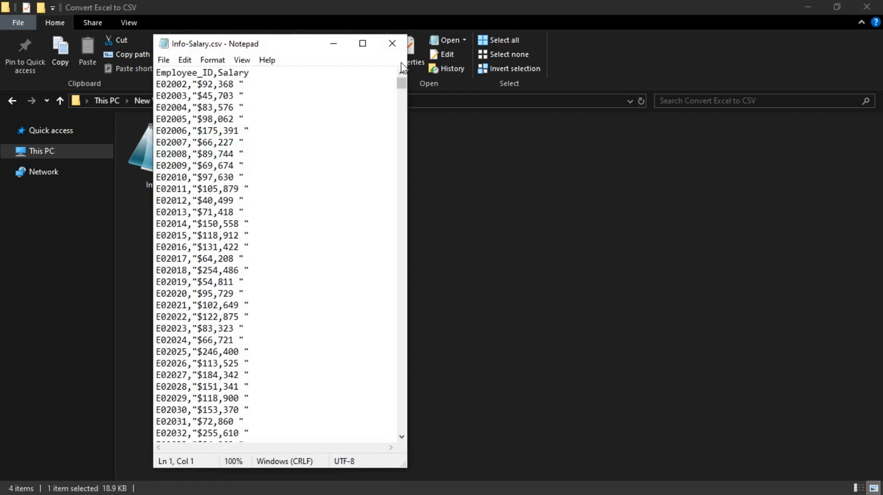
click(392, 43)
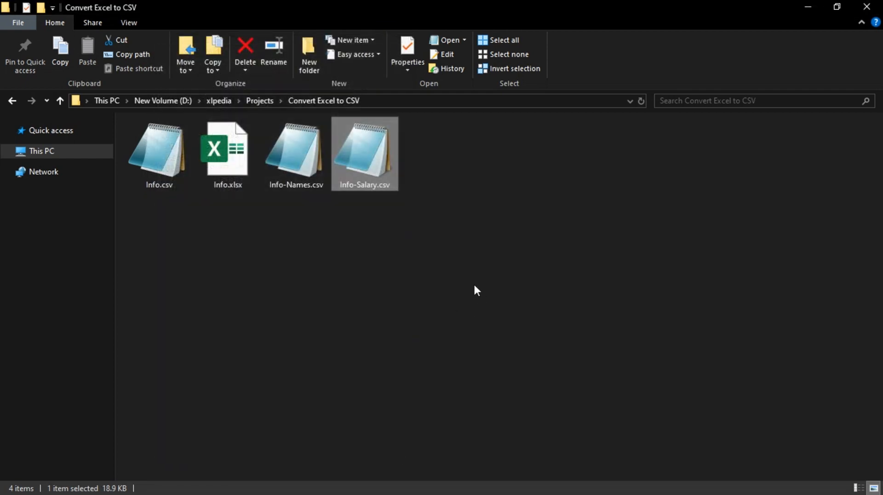
click(476, 290)
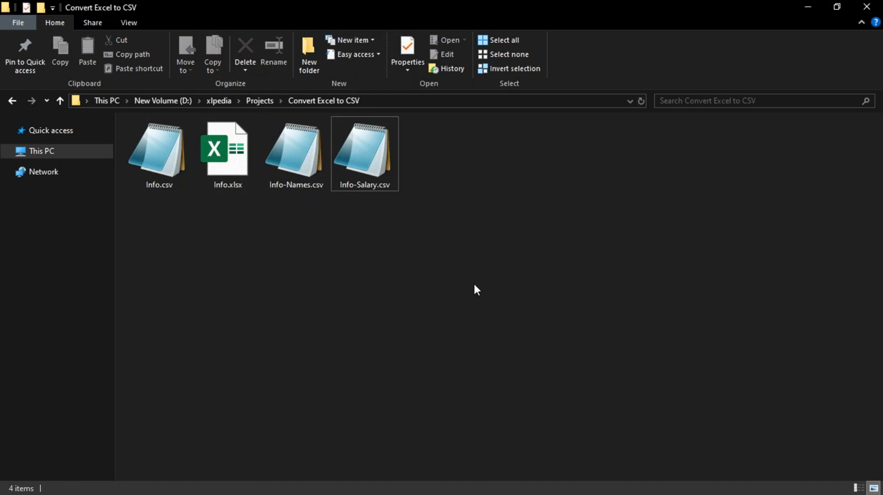
mouse_move(272, 237)
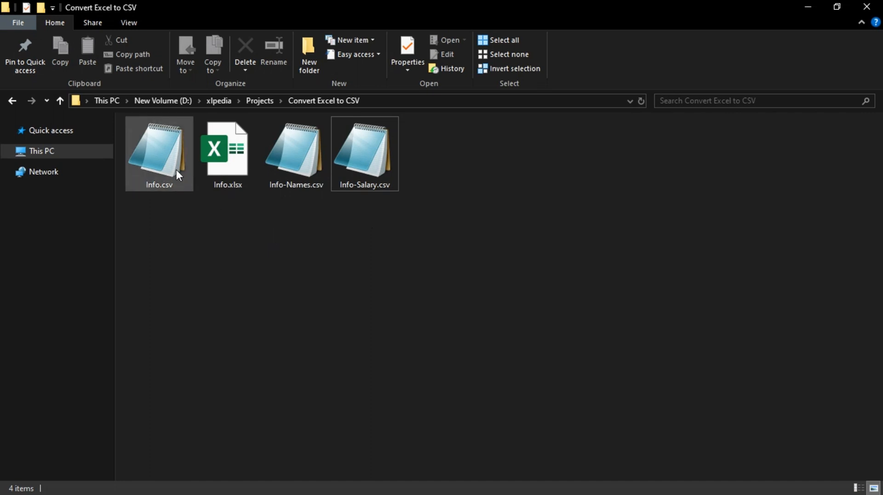
right_click(159, 152)
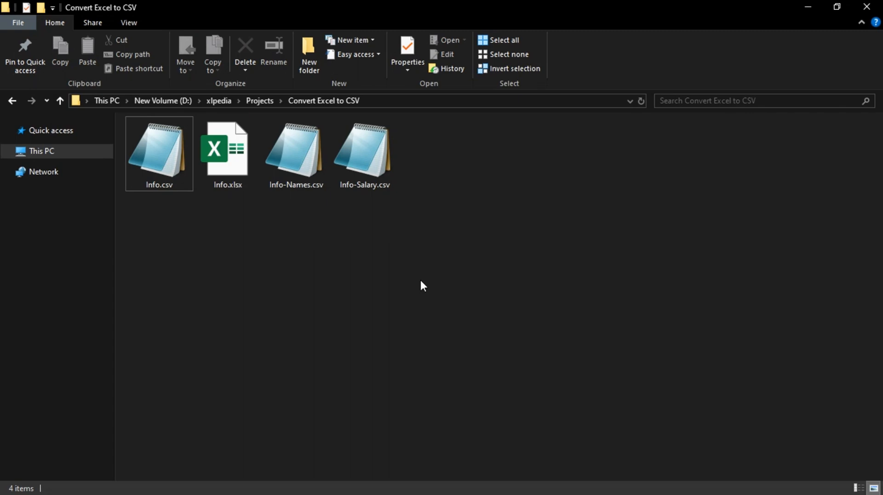
mouse_move(532, 315)
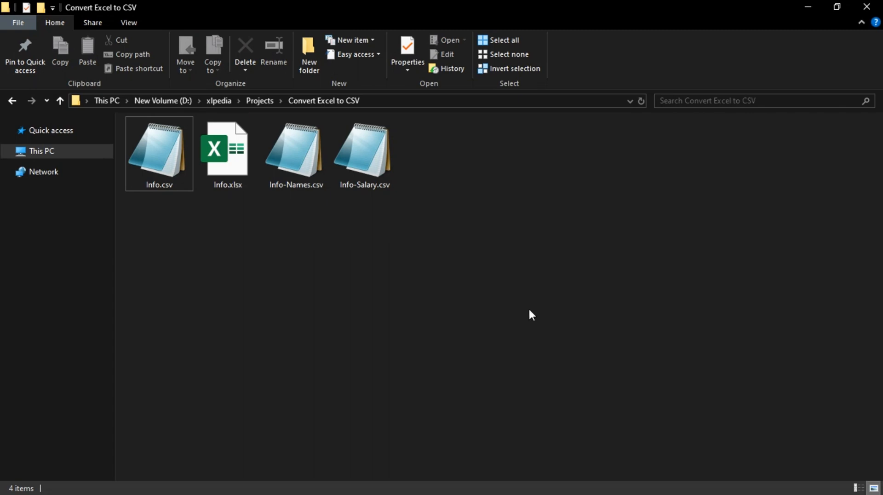